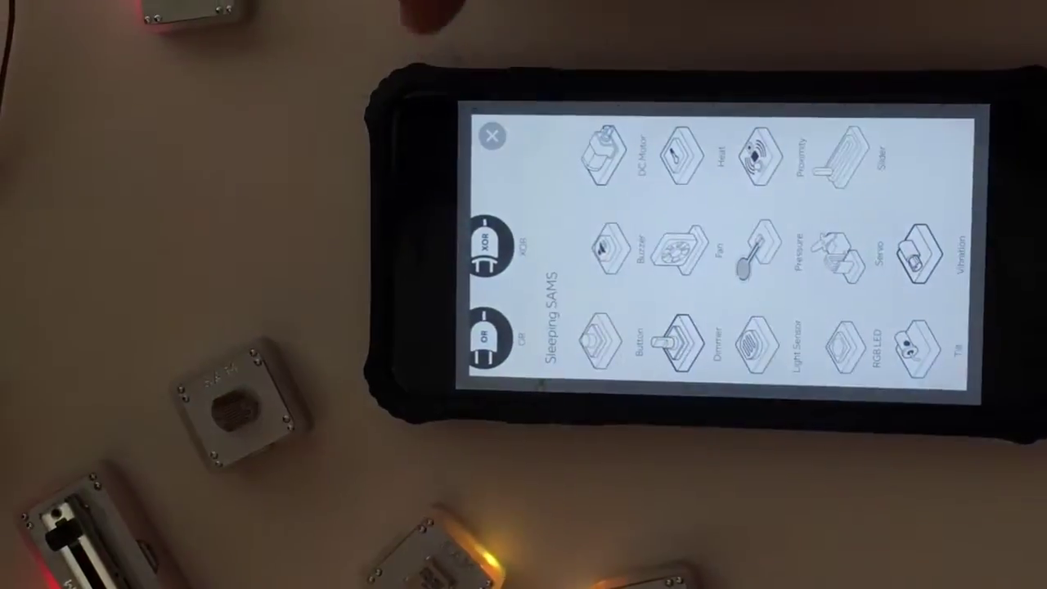
Close the Sleeping SAMS block panel to reveal the wired canvas with the DC motor
{"action": "left_click", "coordinate": [494, 136]}
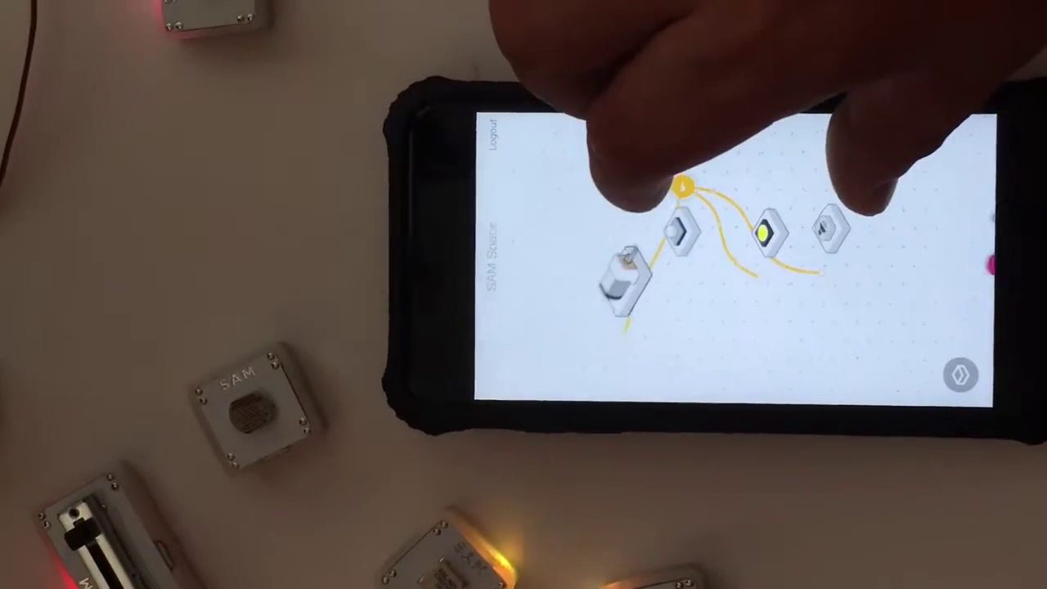